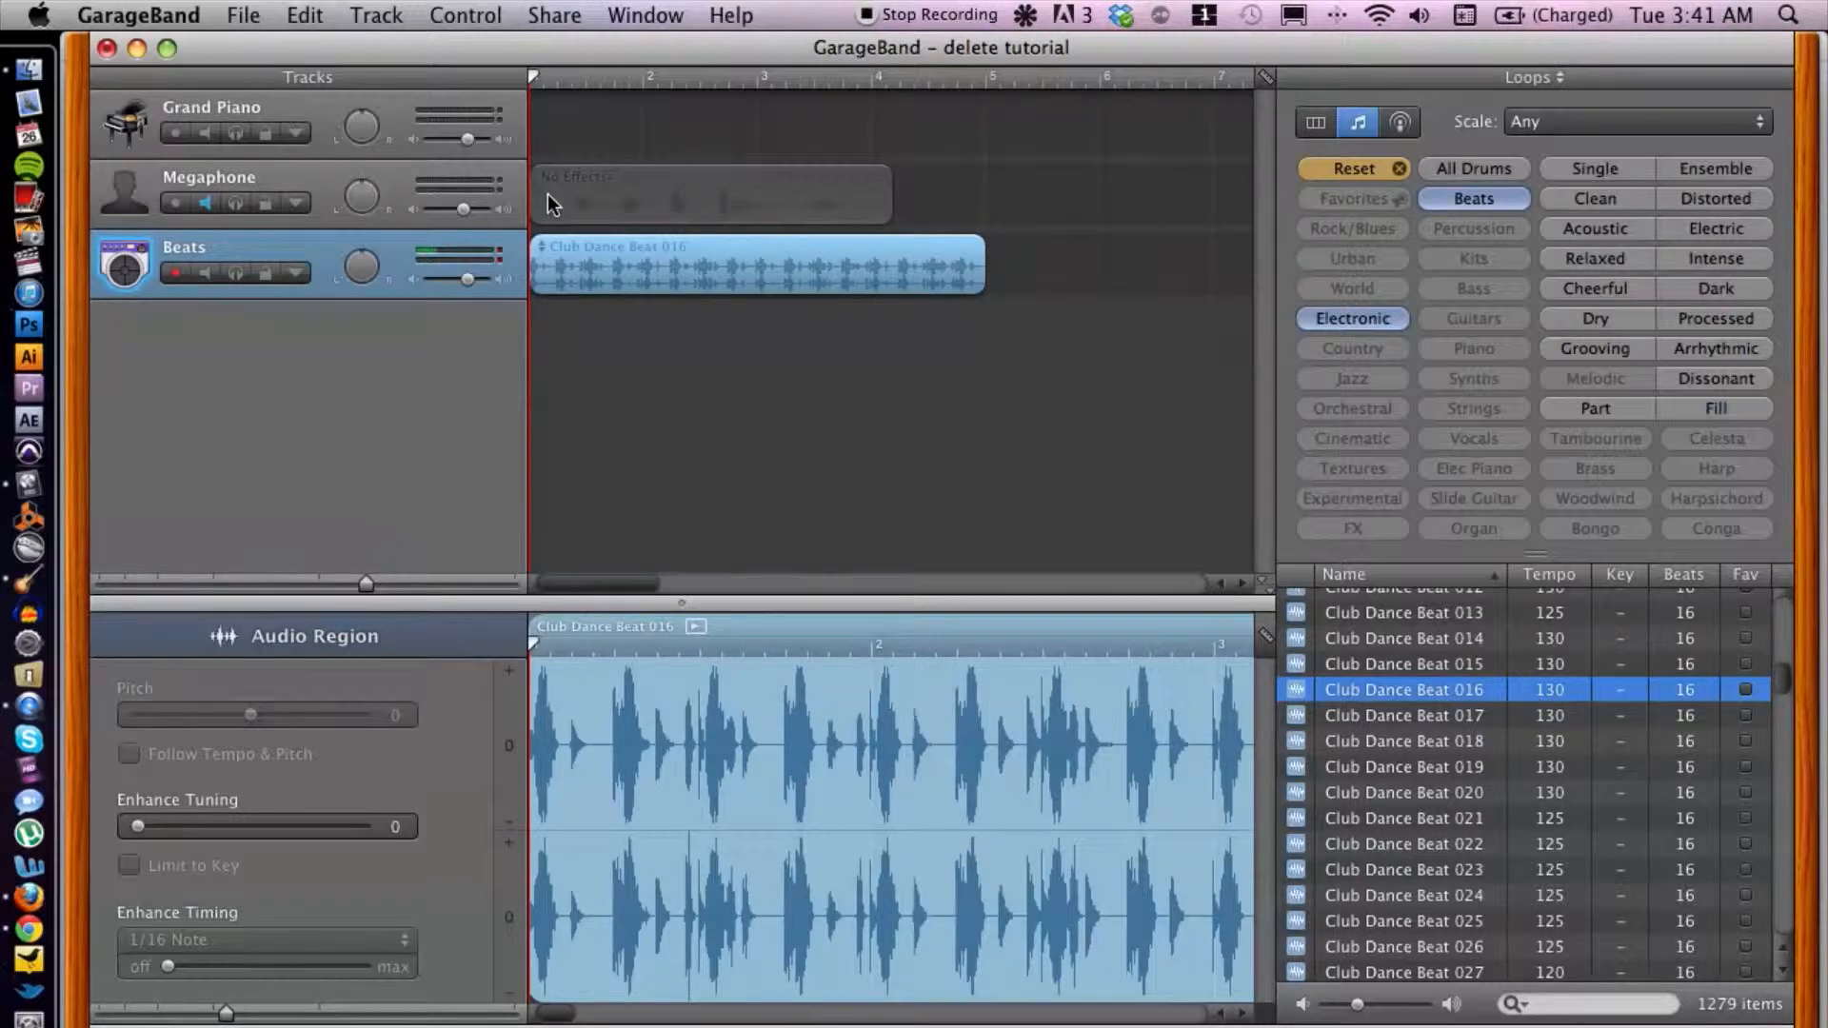
Switch the LCD display to measures, then back to key, tempo and signature.
{"action": "left_click", "coordinate": [545, 77]}
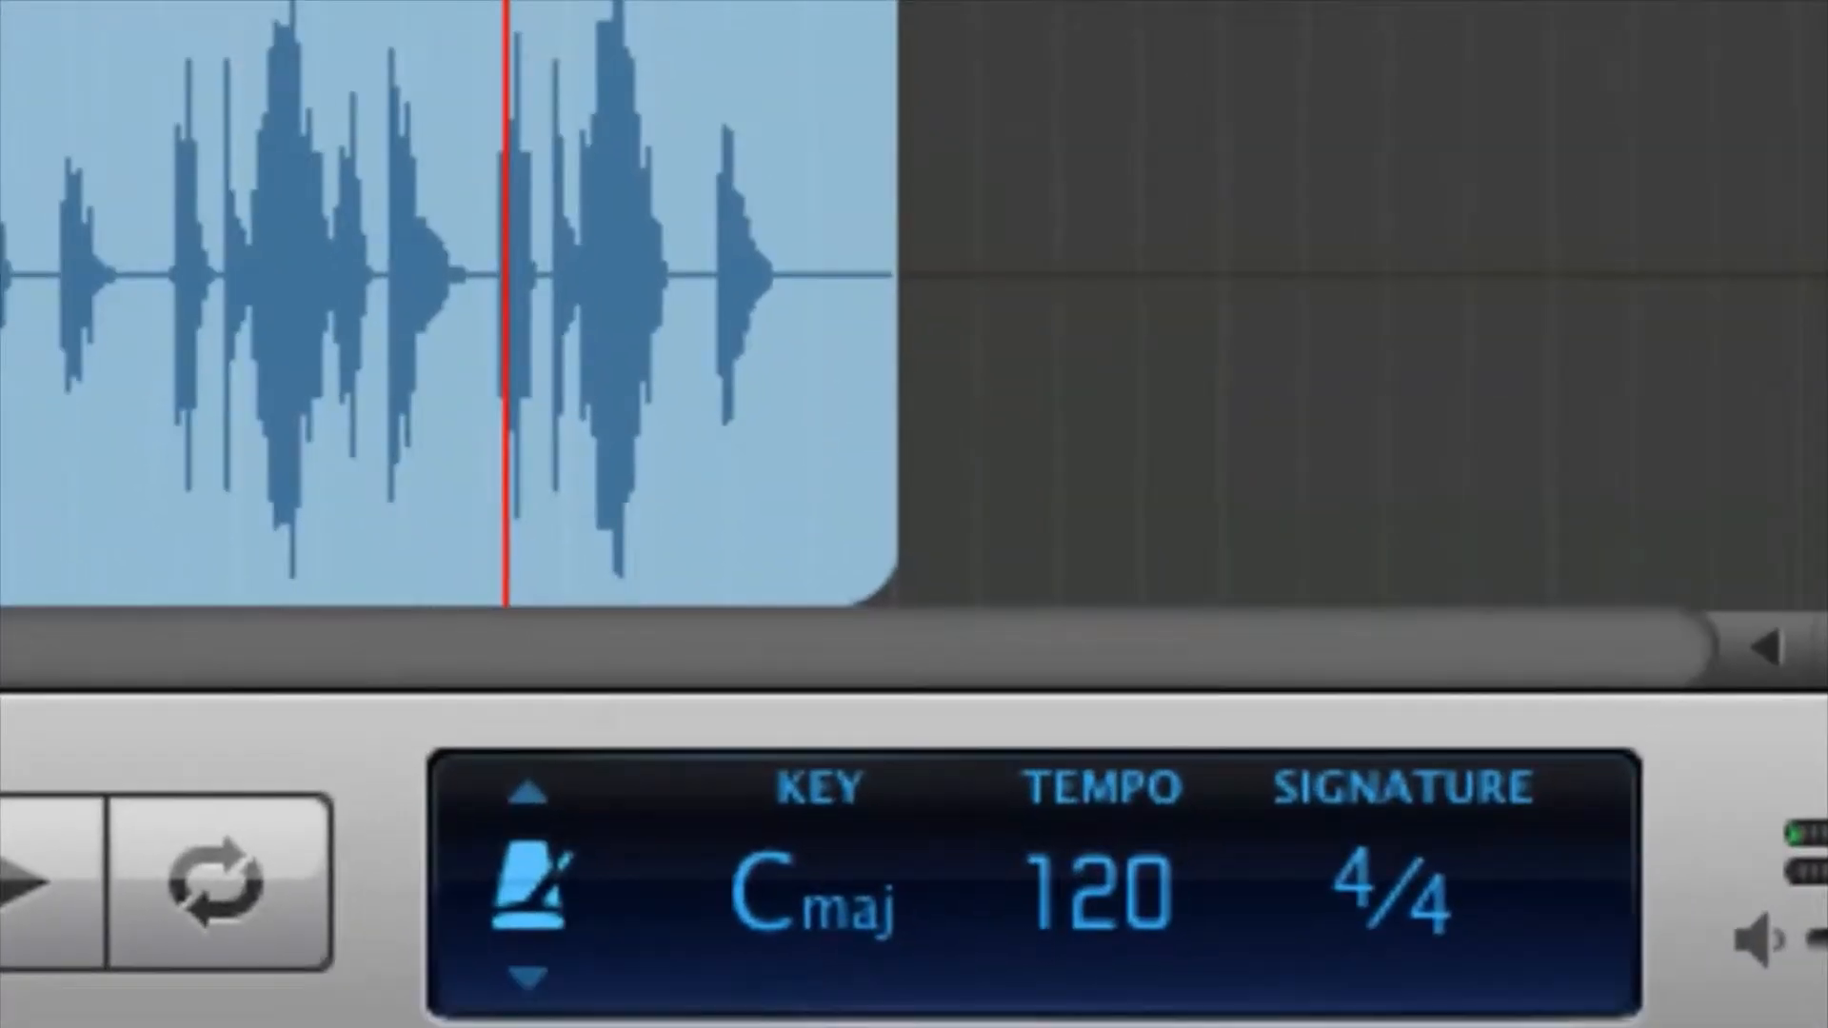
{"action": "left_click", "coordinate": [541, 886]}
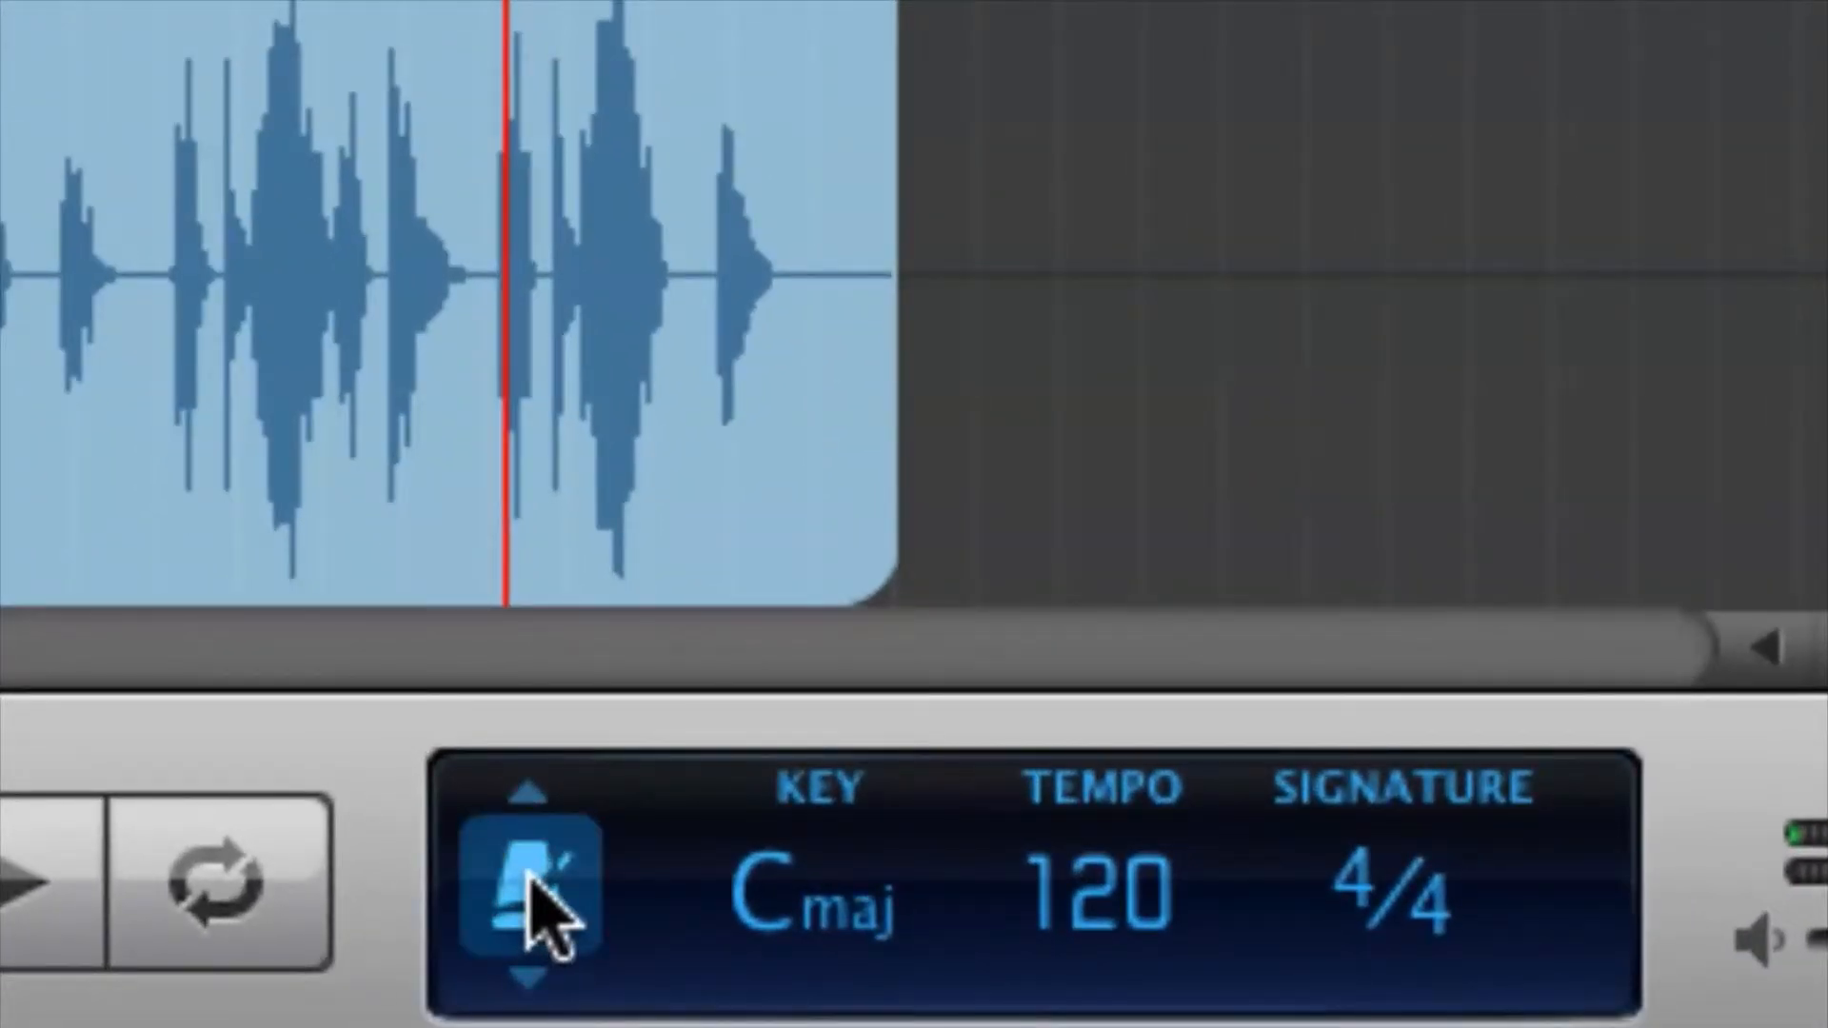
{"action": "left_click", "coordinate": [530, 888]}
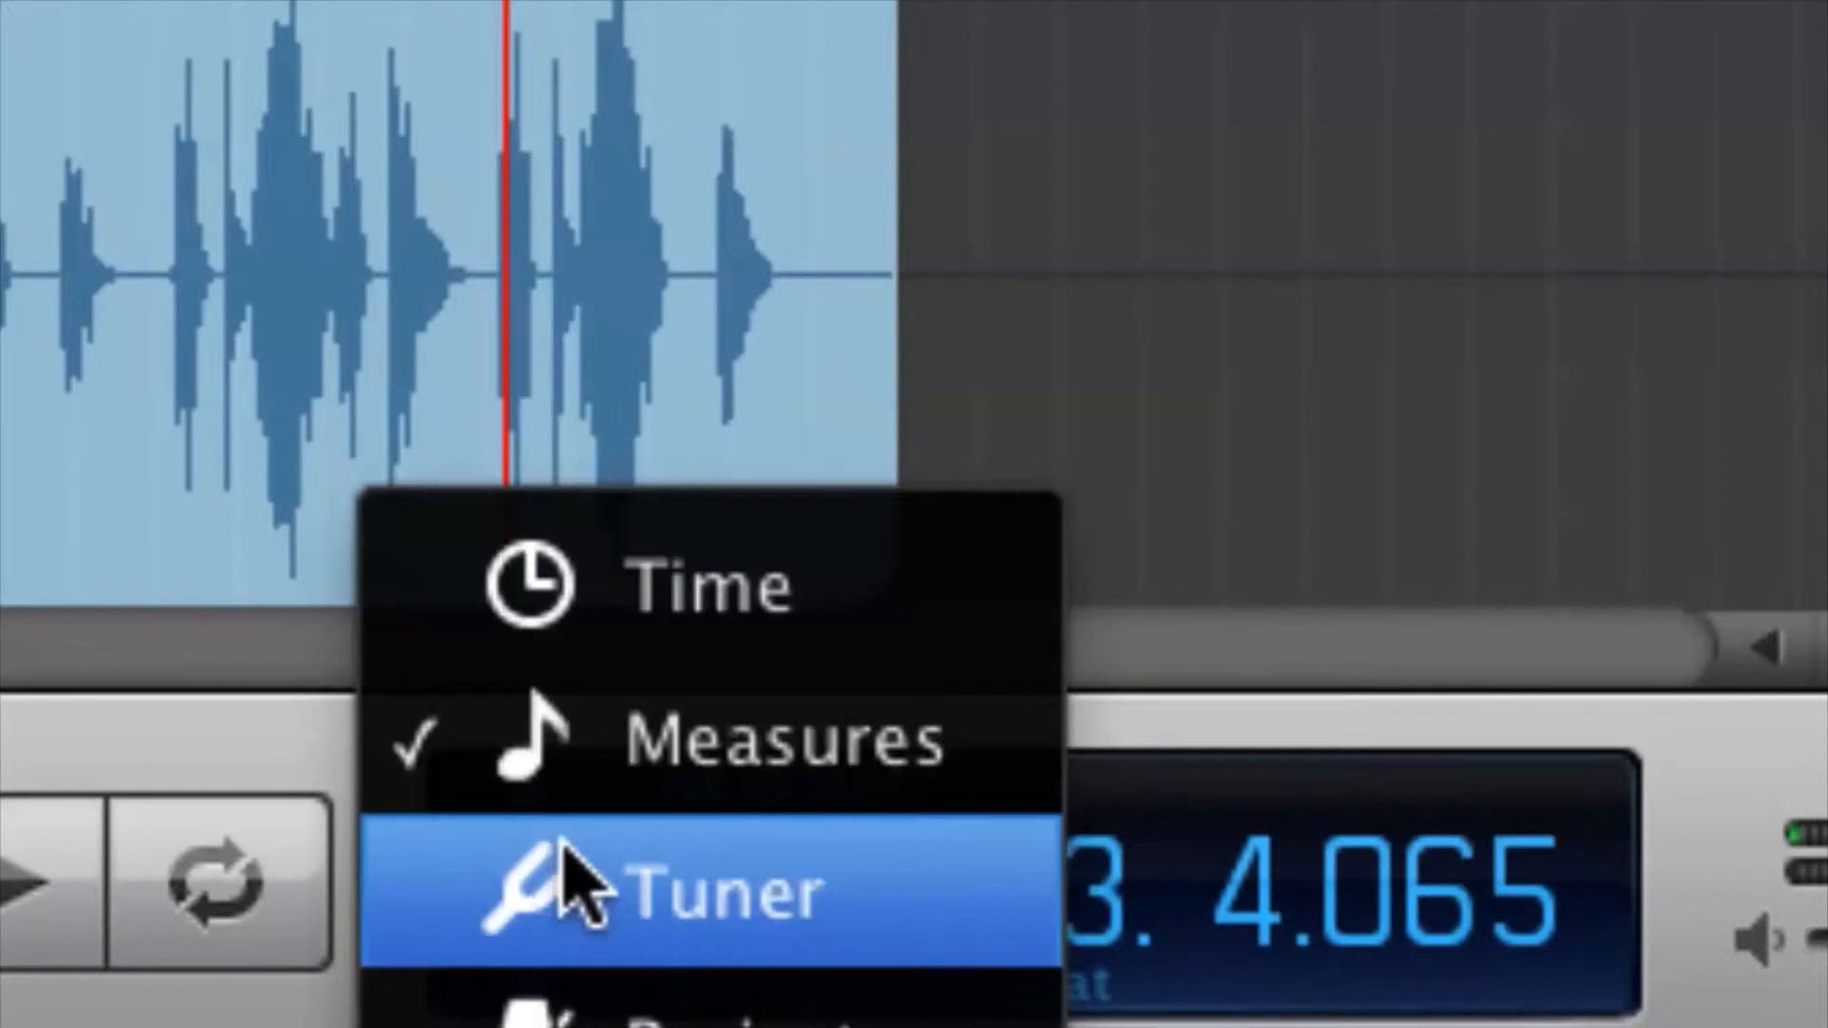
{"action": "left_click", "coordinate": [708, 892]}
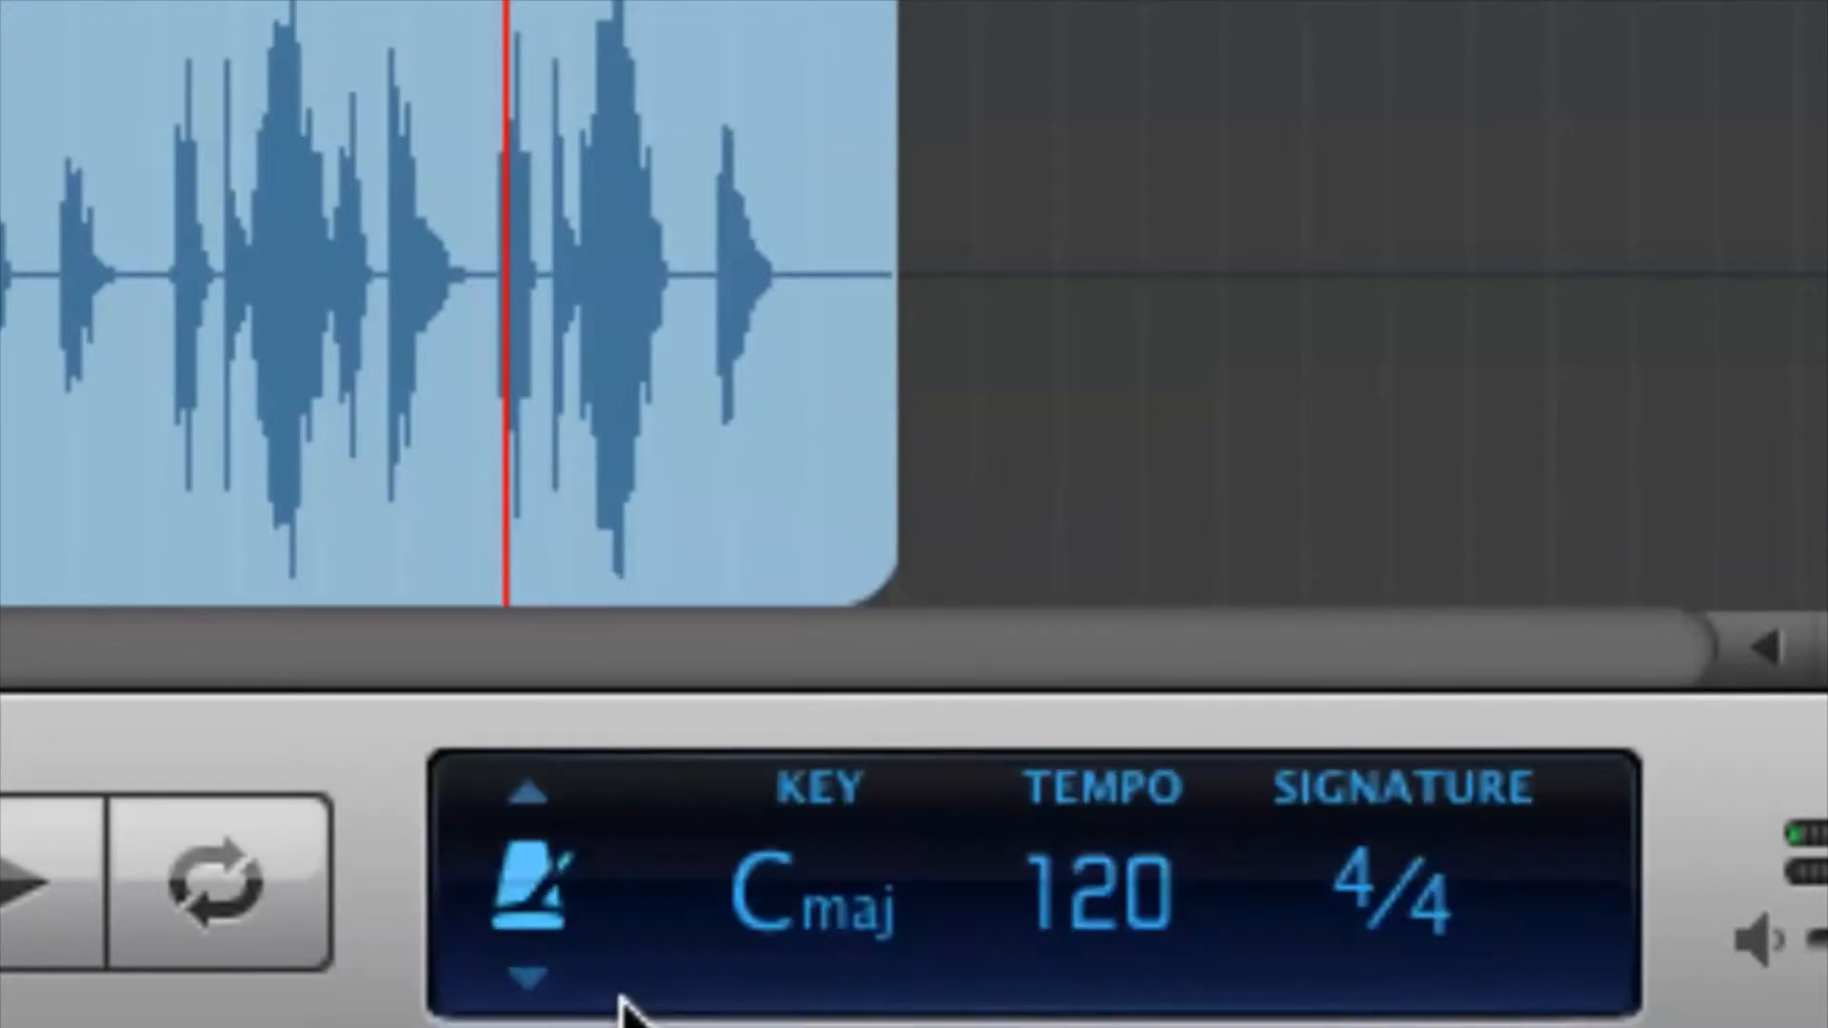
Keep the LCD on project key and tempo, and drag the tempo up to about 145.
{"action": "left_click", "coordinate": [530, 880]}
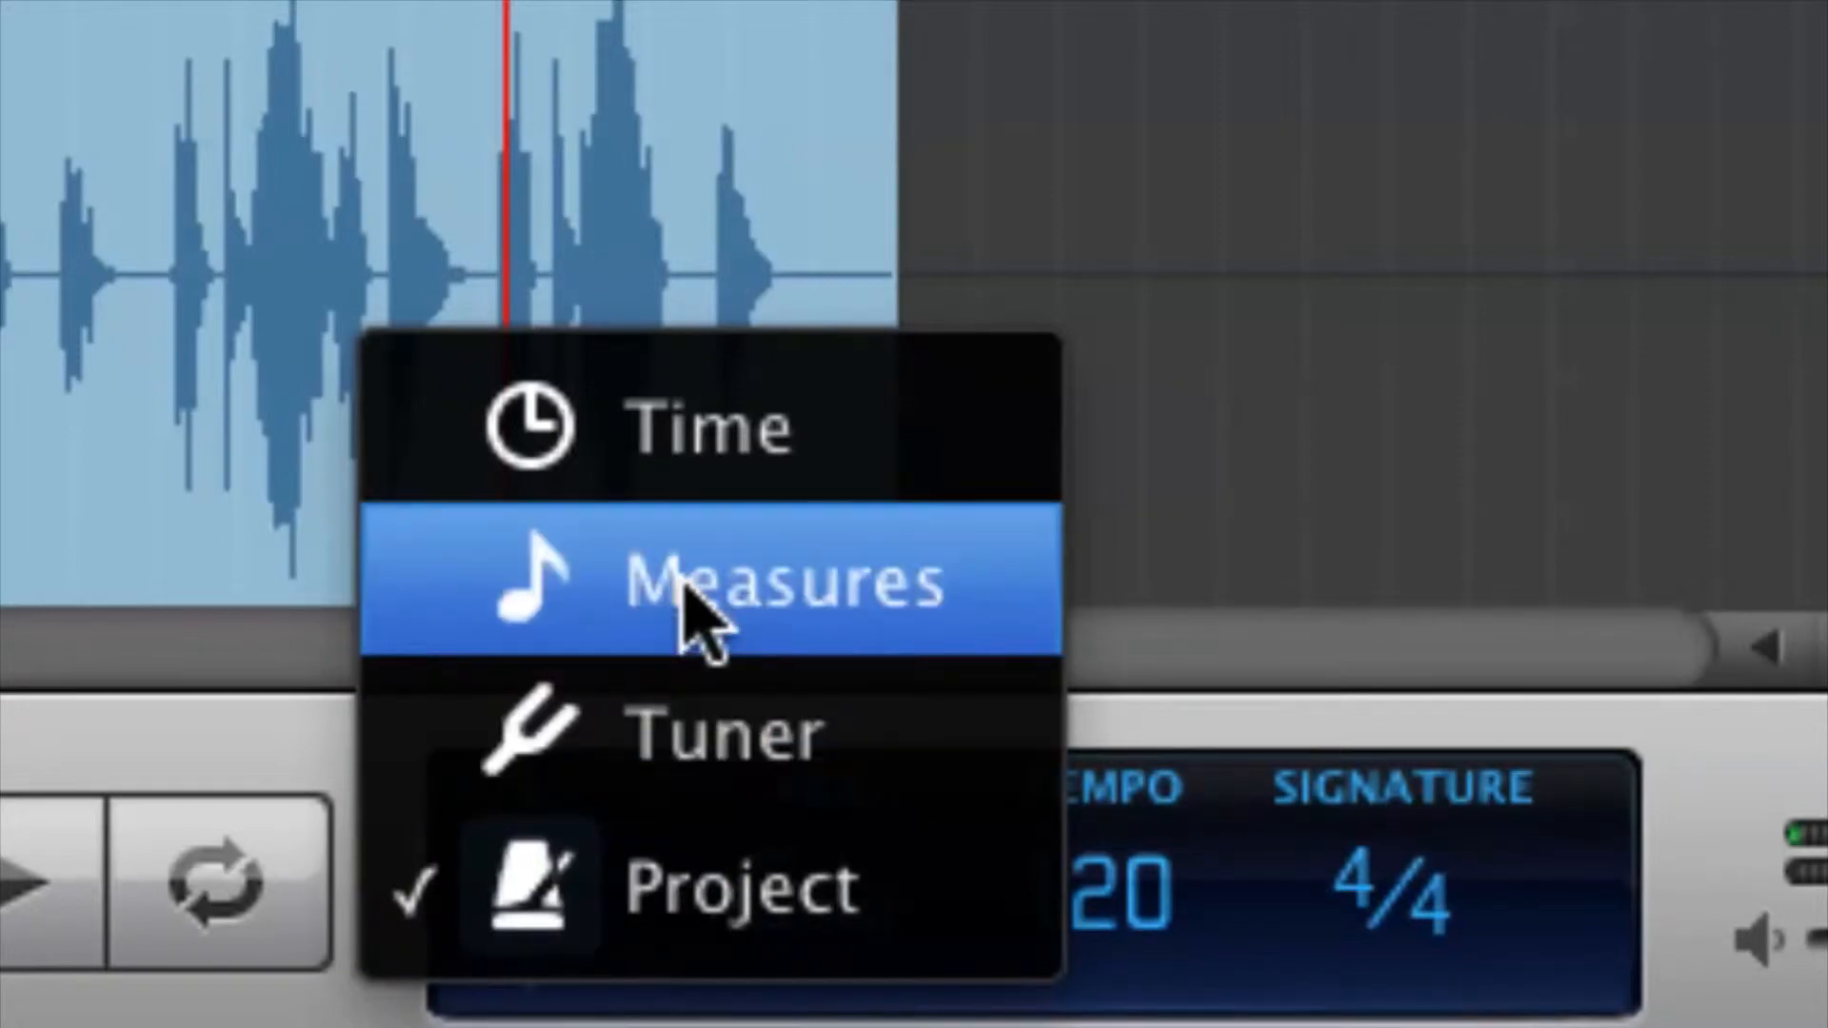
{"action": "mouse_move", "coordinate": [700, 886]}
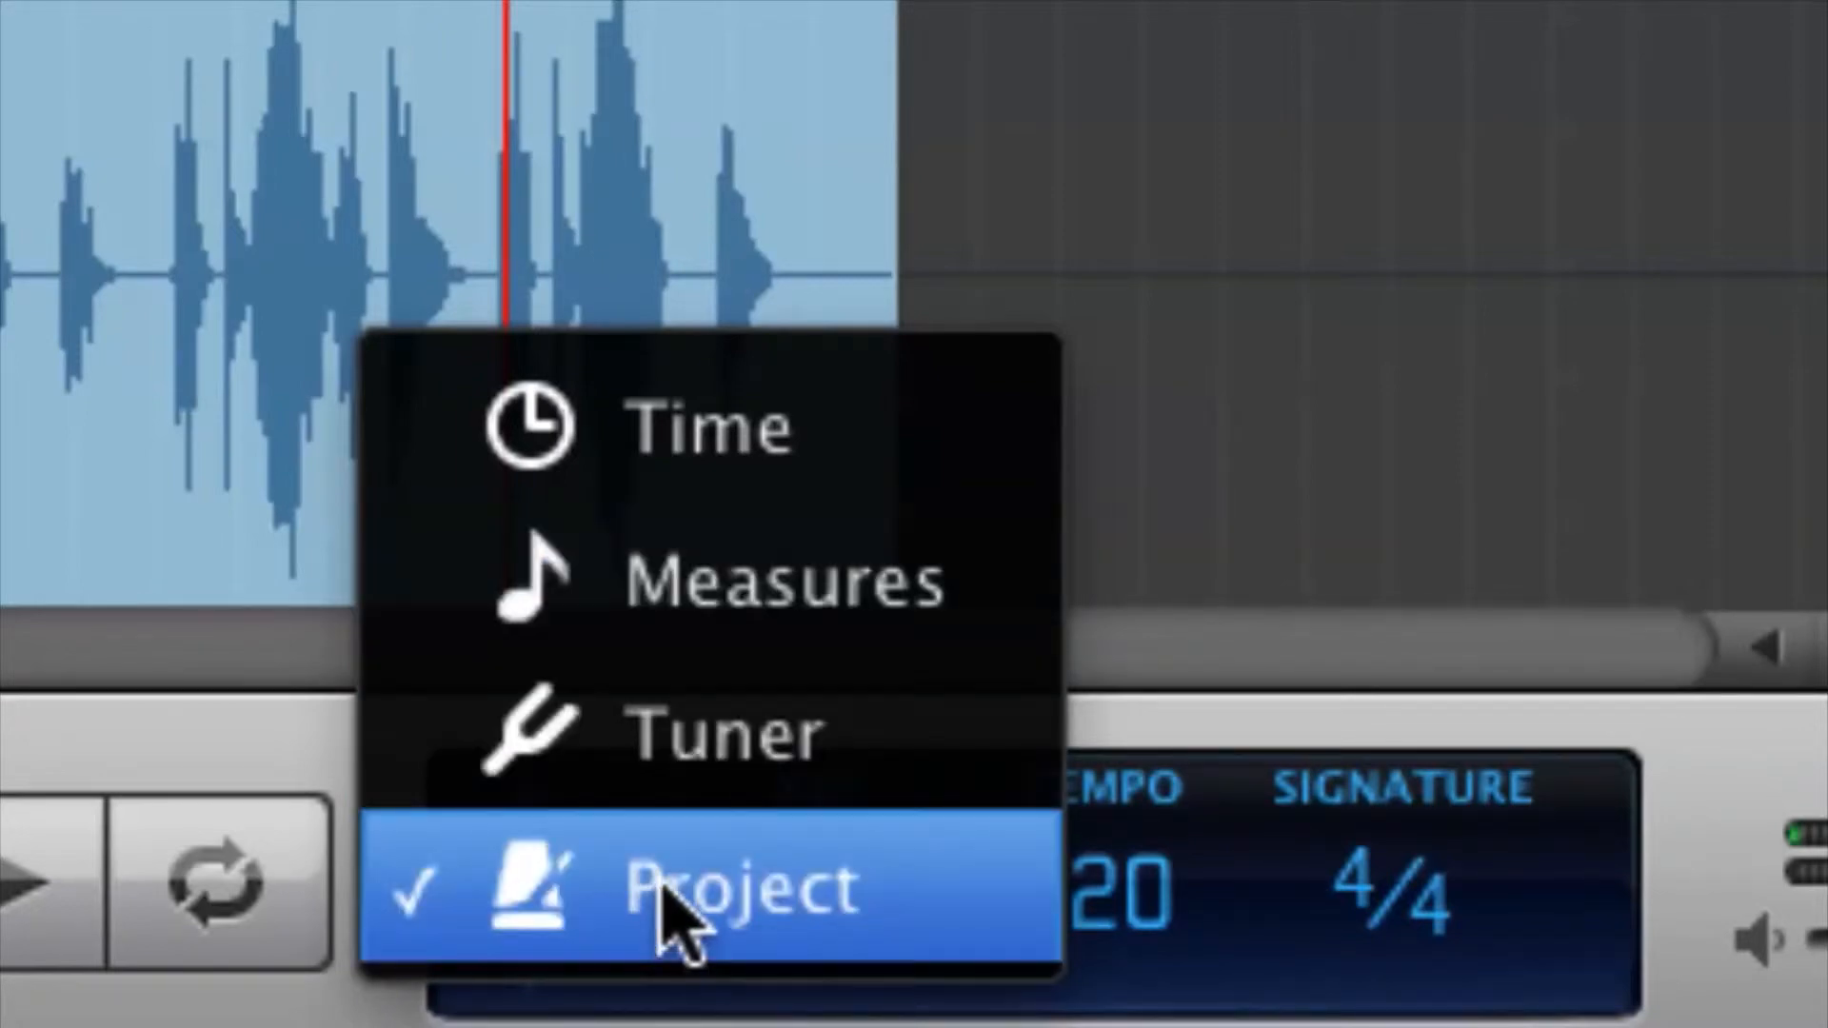
{"action": "left_click", "coordinate": [722, 886]}
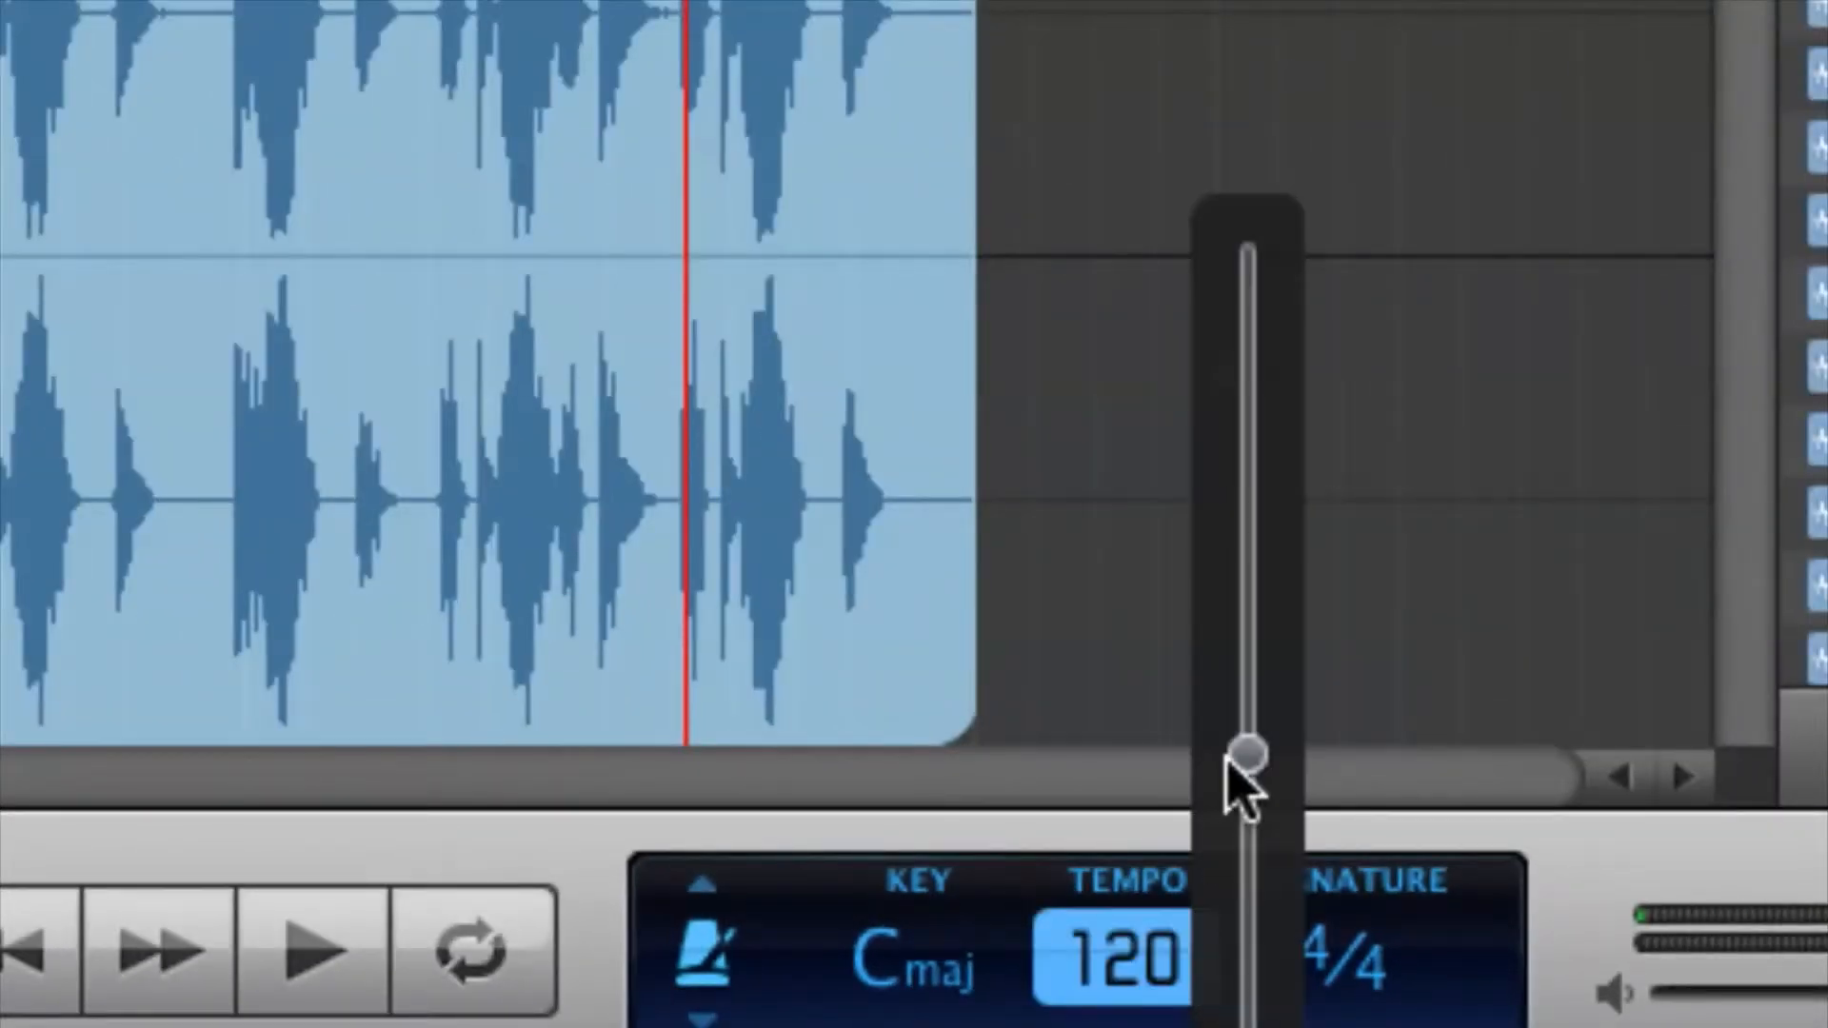
{"action": "left_click_drag", "start_coordinate": [1250, 747], "coordinate": [1250, 737]}
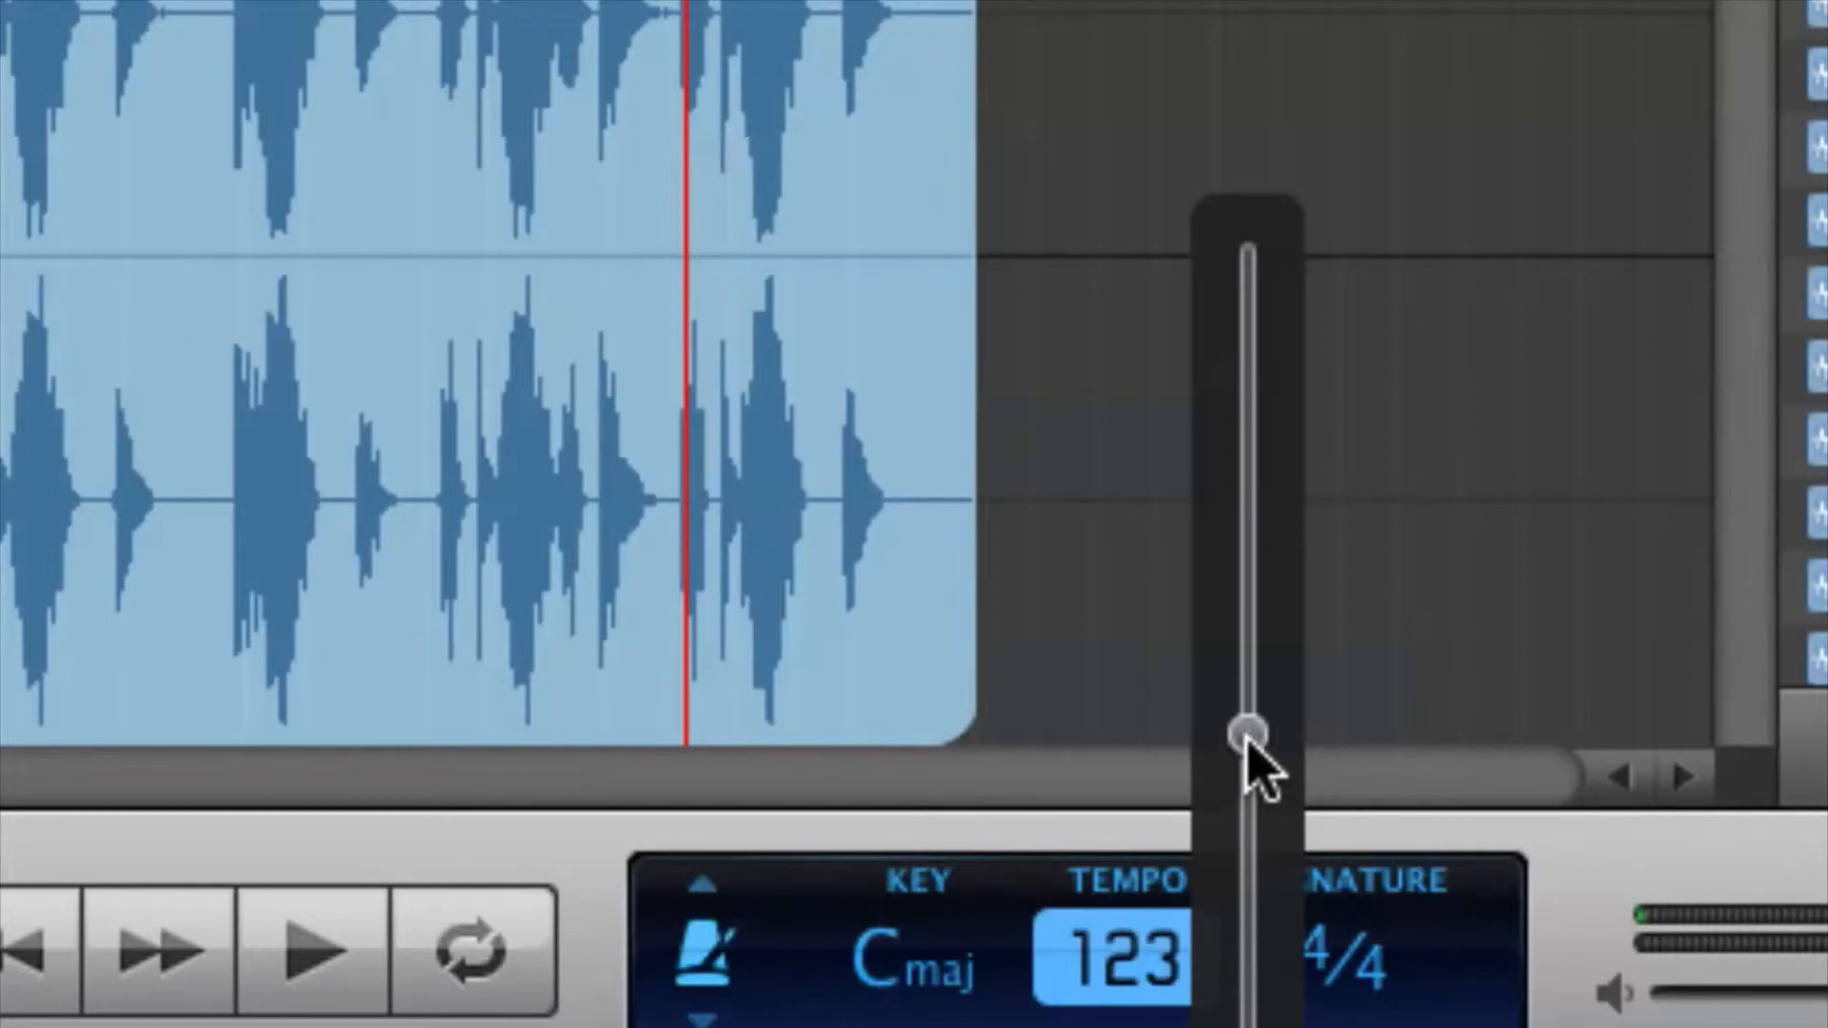
{"action": "left_click_drag", "start_coordinate": [1247, 738], "coordinate": [1245, 674]}
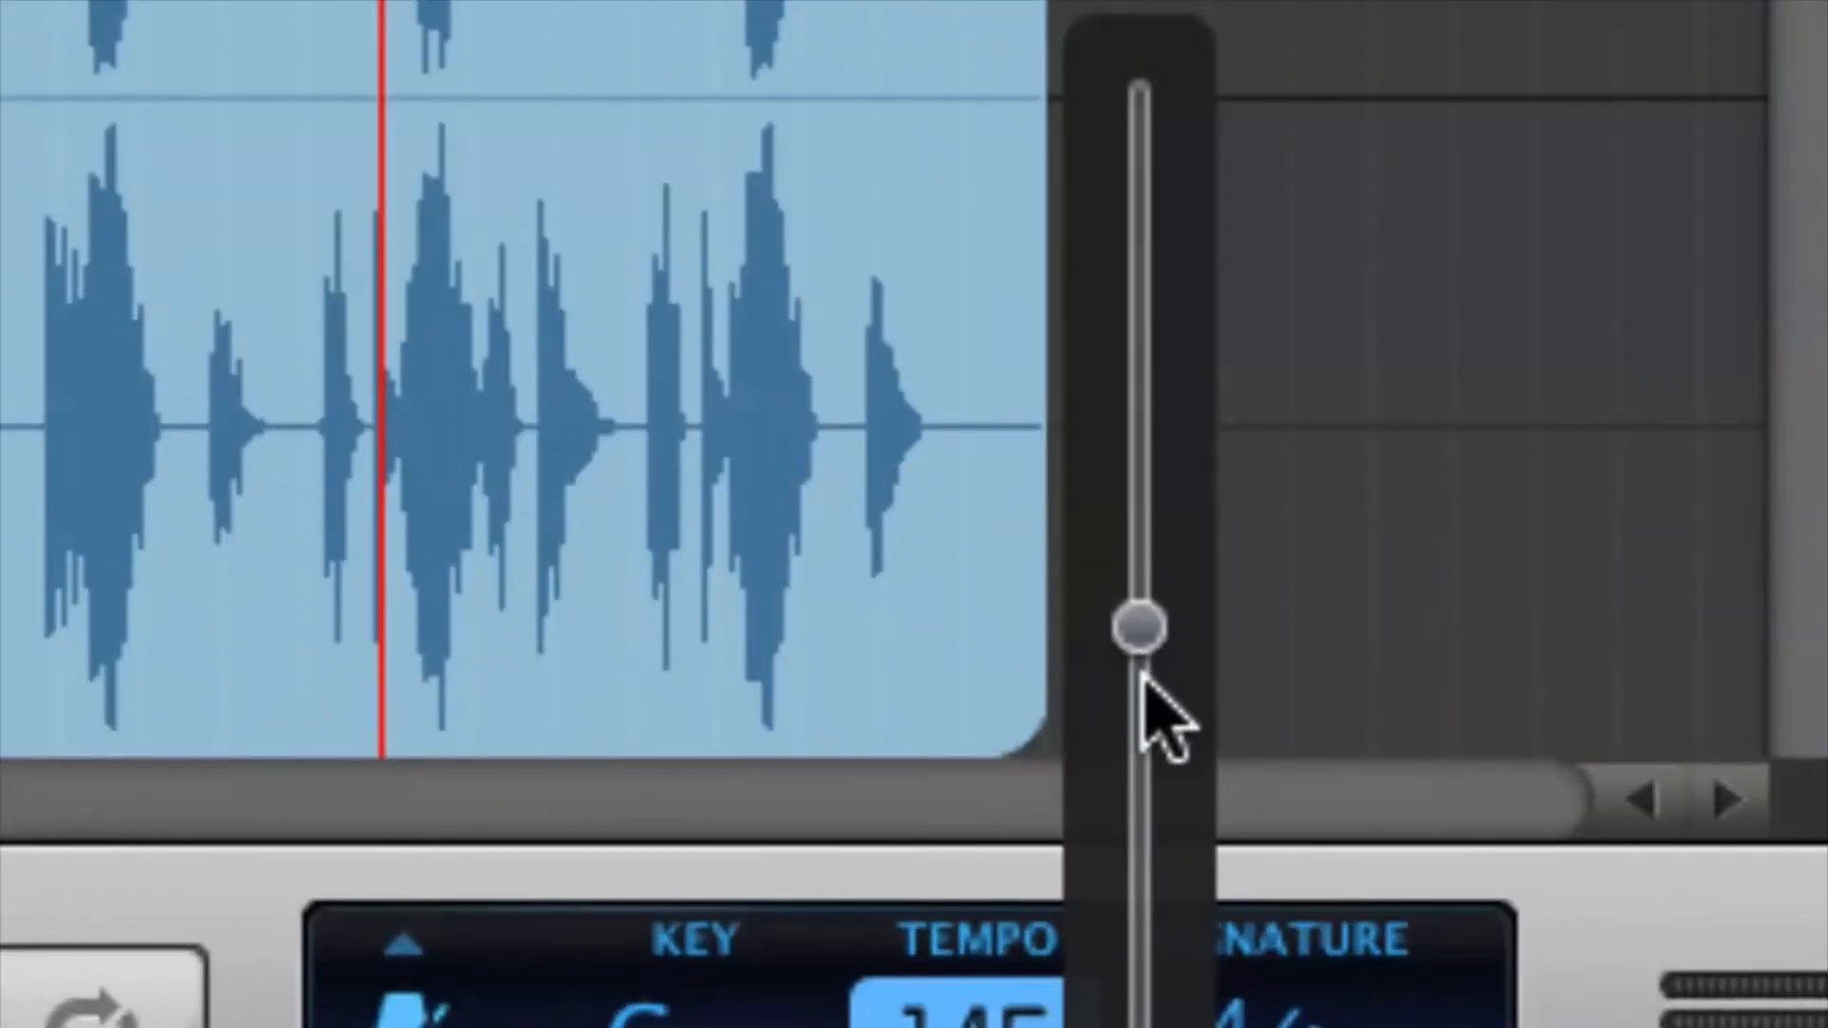
Drag the tempo slider down to lower the tempo from 145 into the low 80s.
{"action": "left_click_drag", "start_coordinate": [1136, 630], "coordinate": [1137, 920]}
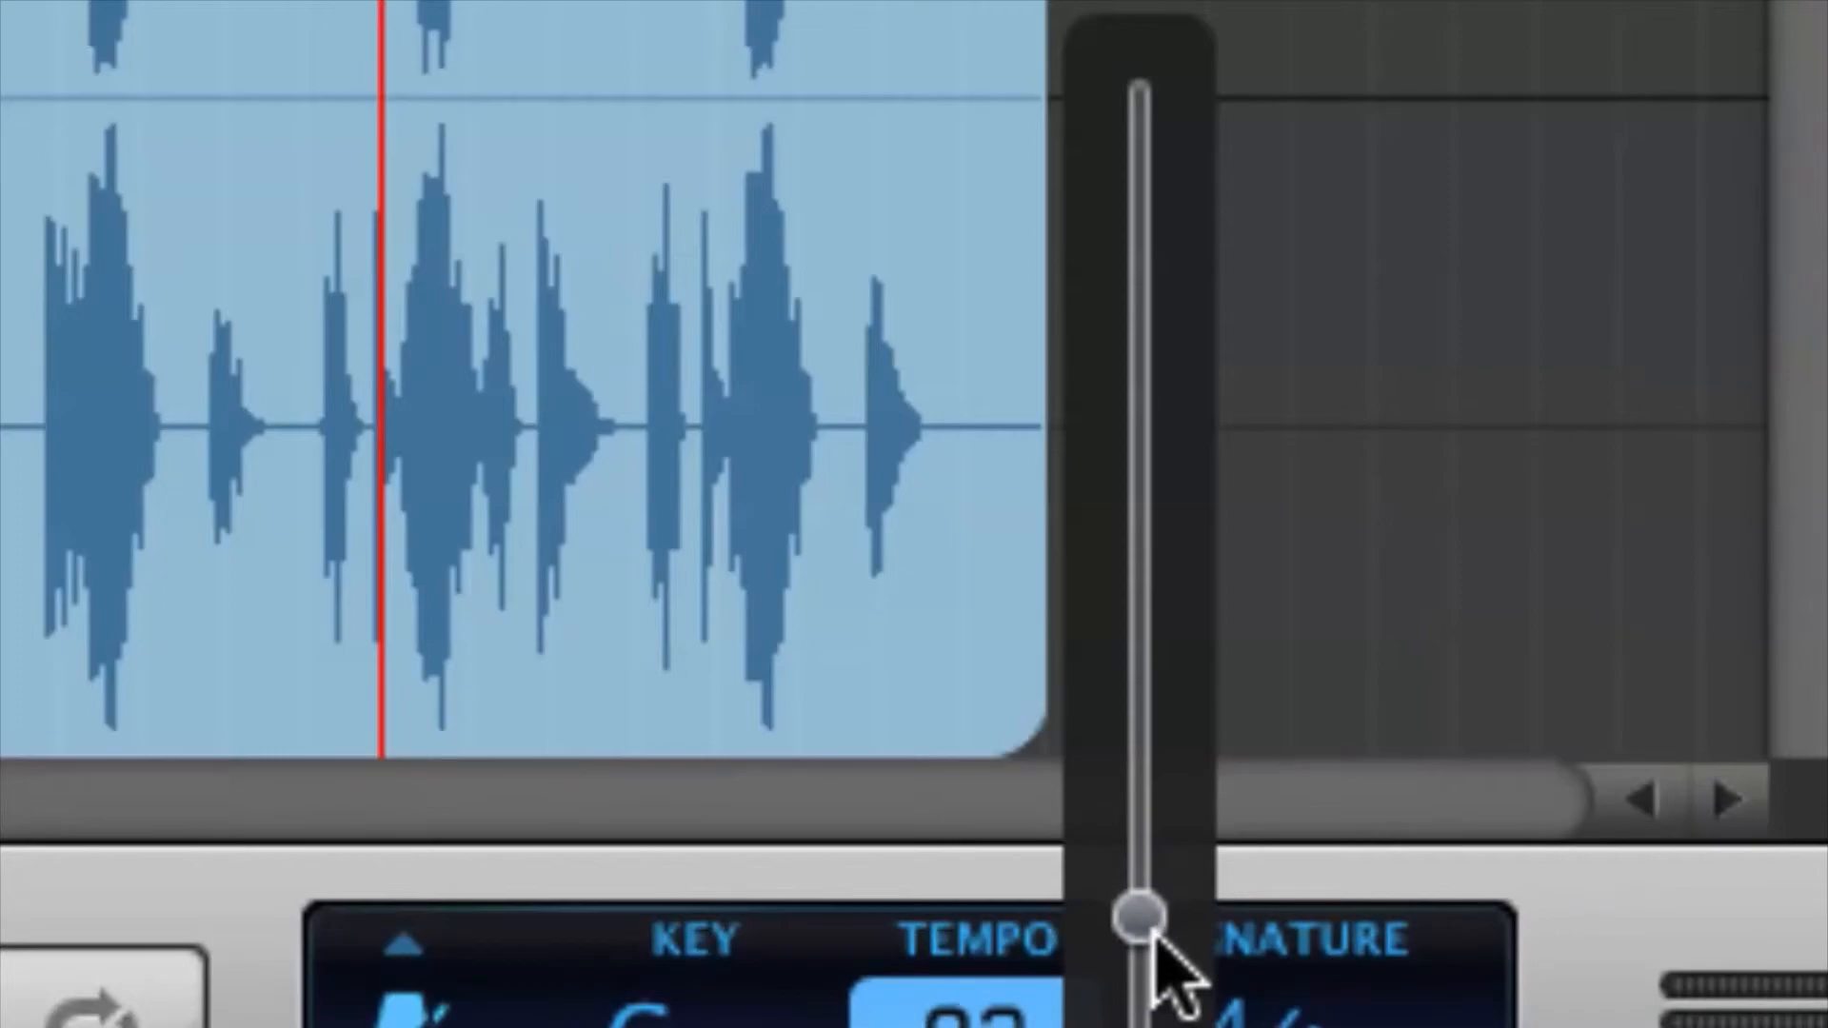